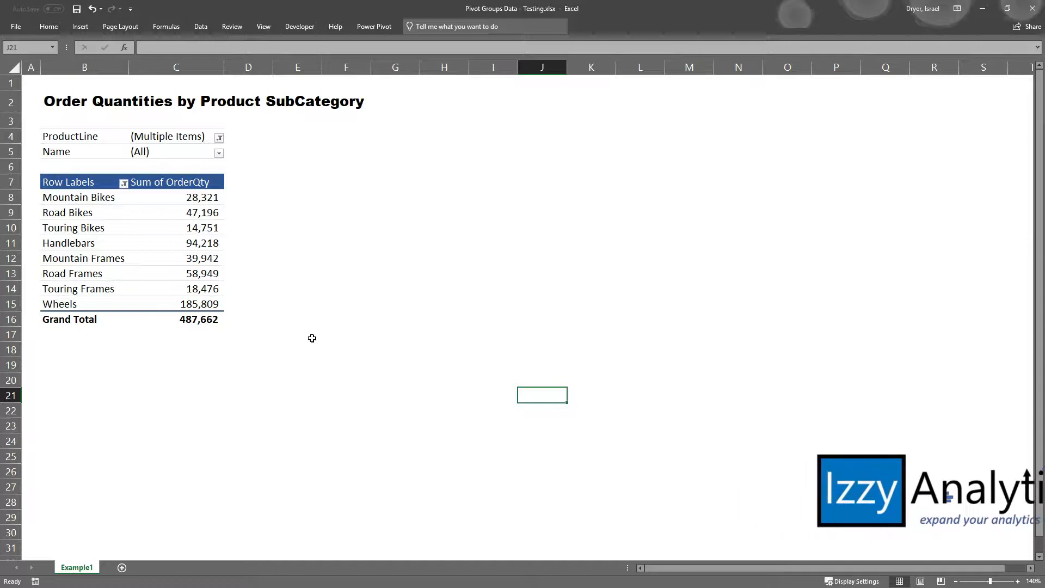
pyautogui.moveTo(451, 279)
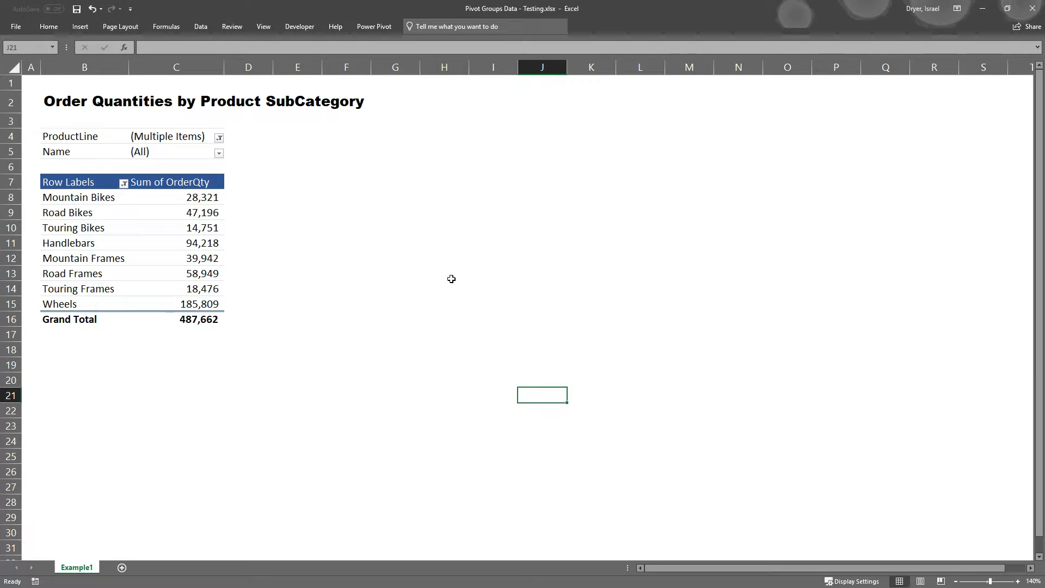
pyautogui.moveTo(91, 198)
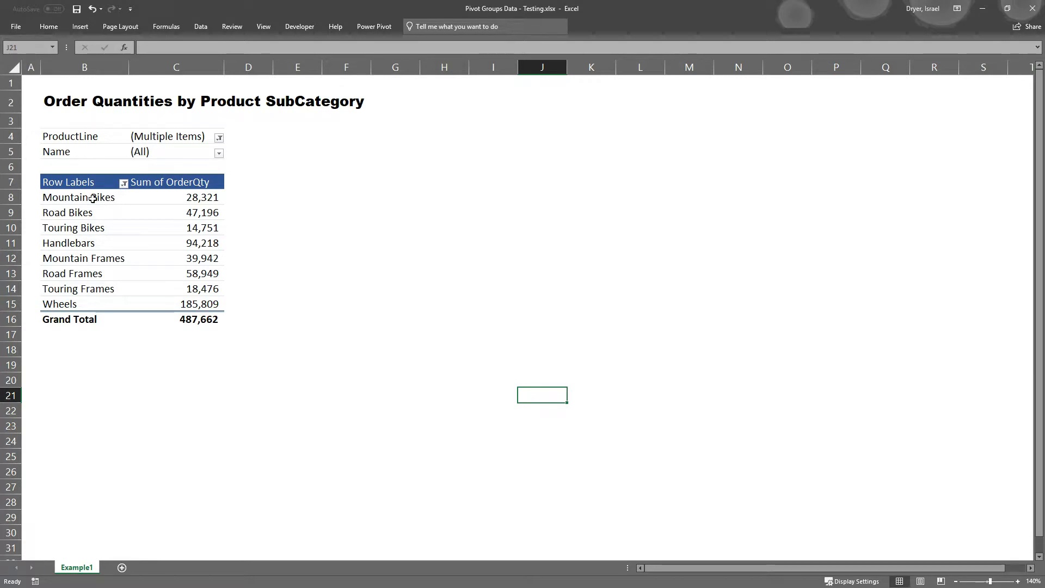
pyautogui.moveTo(325, 206)
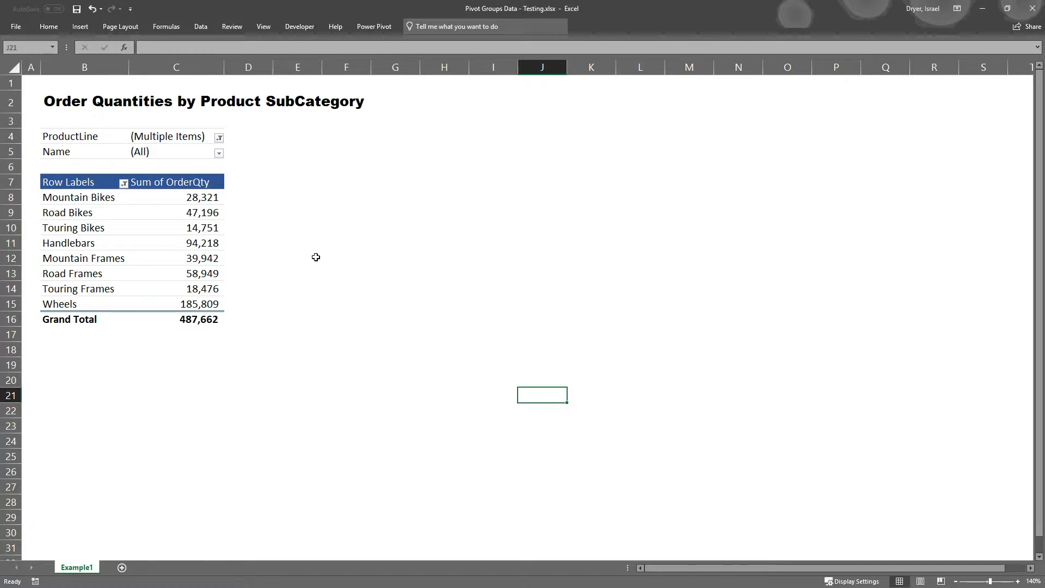
pyautogui.moveTo(162, 268)
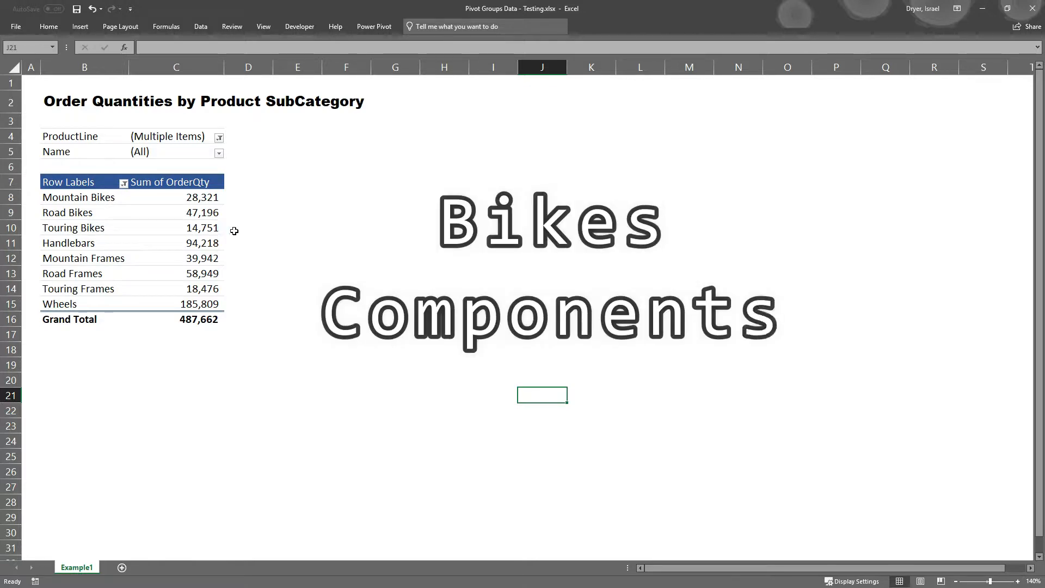
pyautogui.moveTo(268, 231)
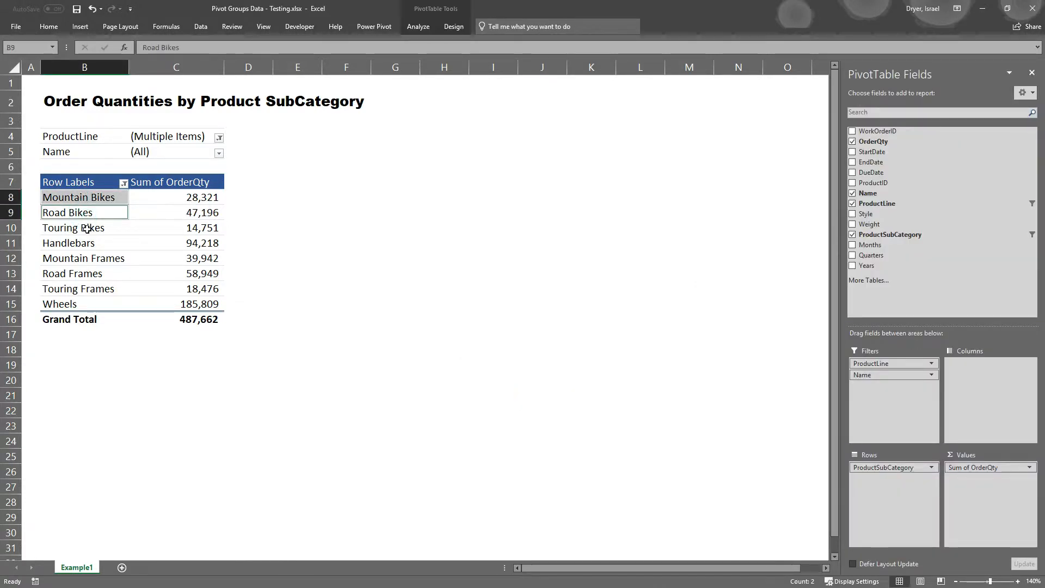
# Step: Group the selected Mountain, Road and Touring Bikes subcategories into Group1 (total 90,268)
pyautogui.rightClick(73, 228)
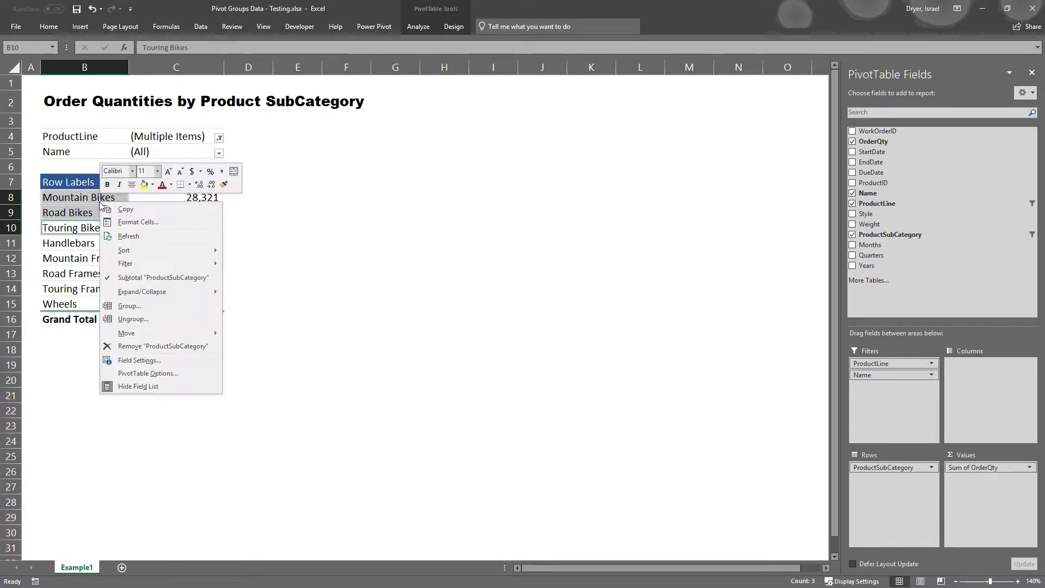
pyautogui.click(130, 305)
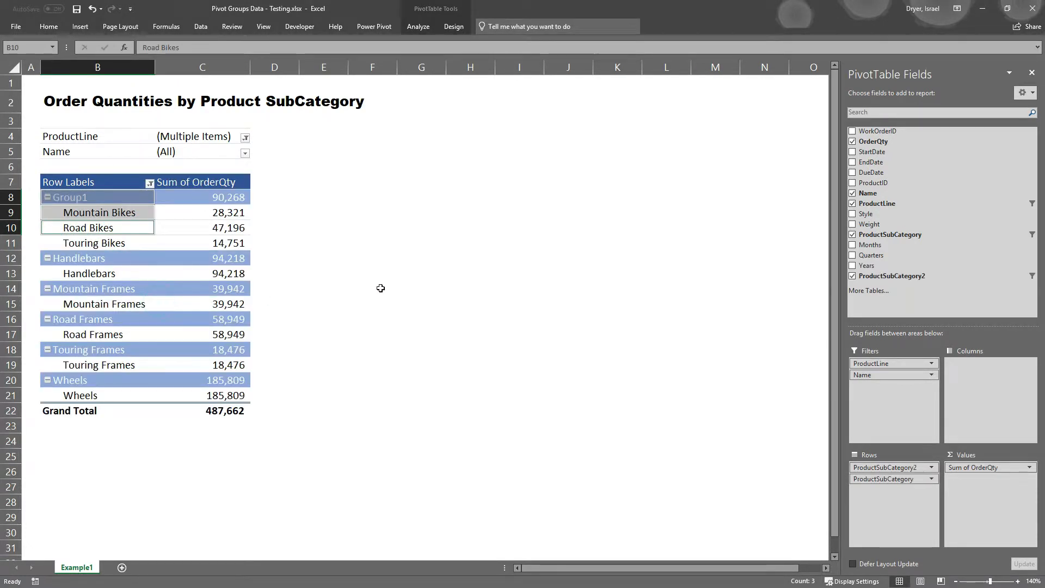
pyautogui.click(70, 197)
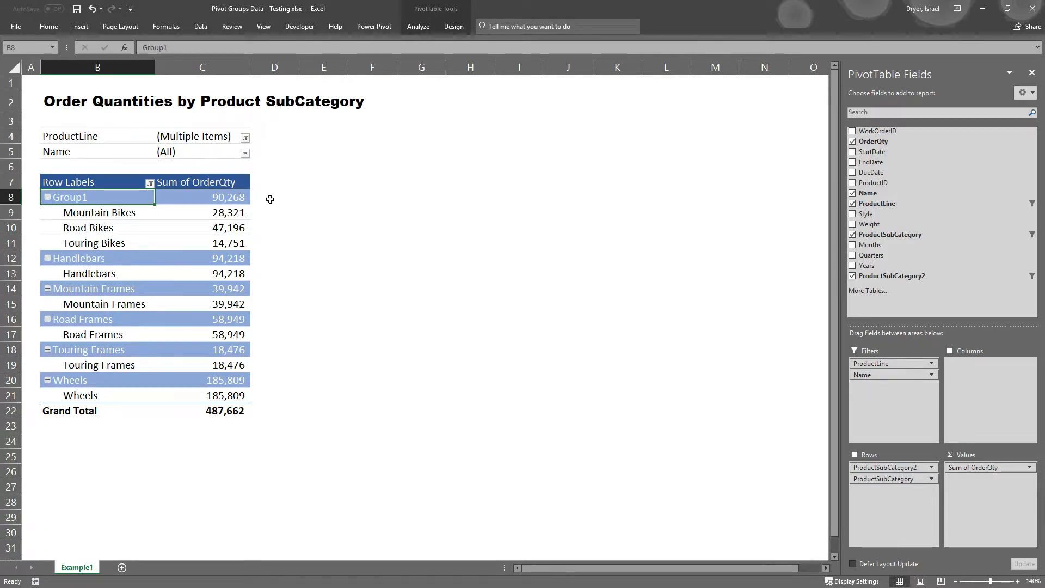
# Step: Select the component subcategories Handlebars, Frames and Wheels ready for grouping
pyautogui.click(88, 273)
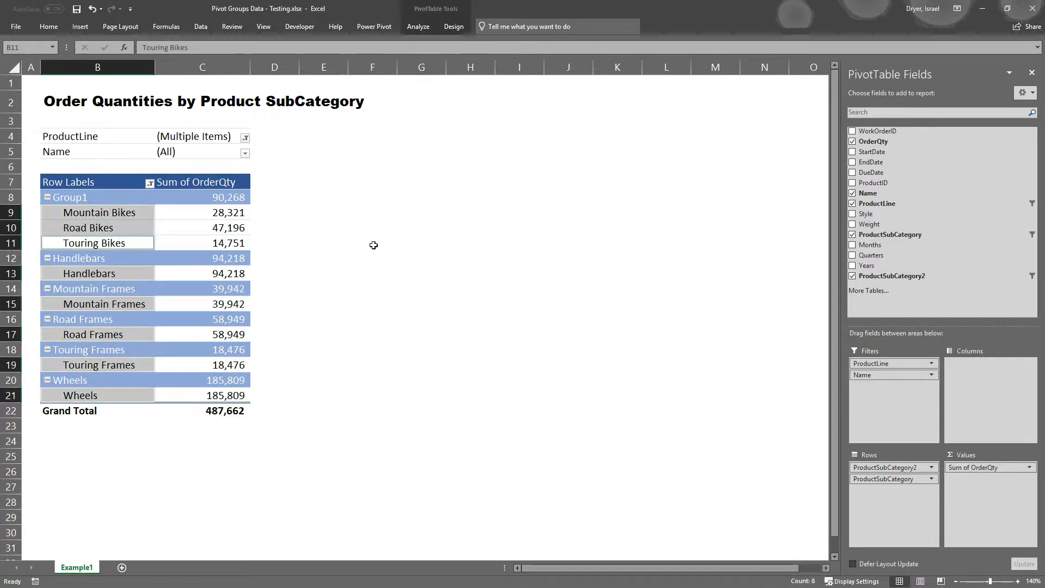
pyautogui.click(372, 242)
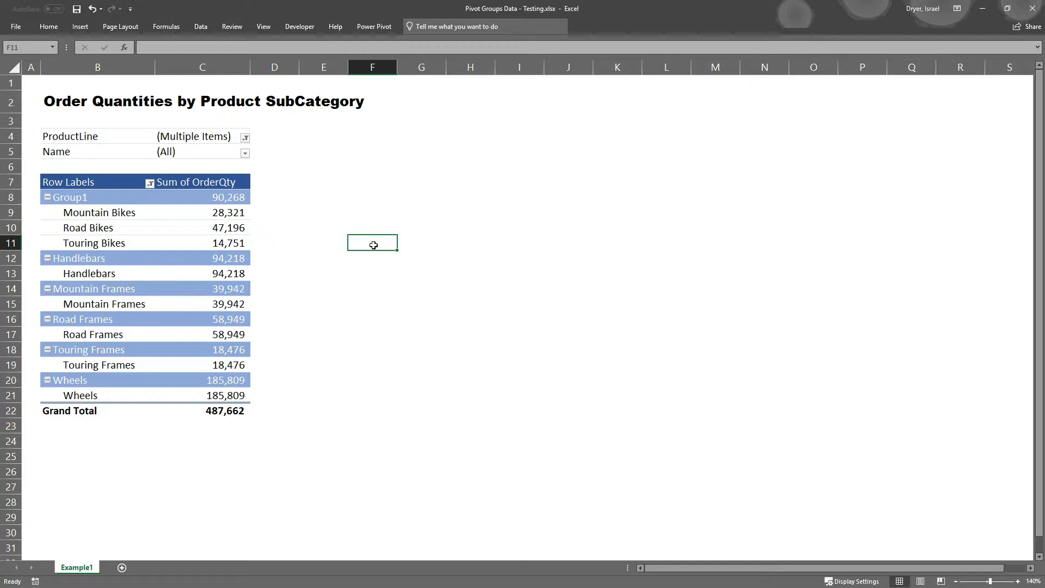
pyautogui.moveTo(365, 245)
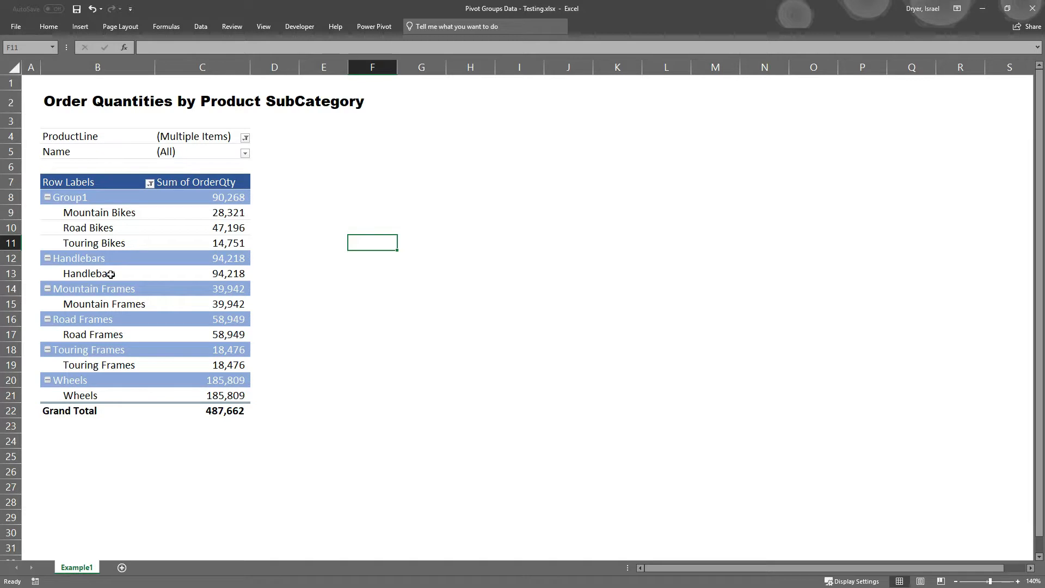
pyautogui.moveTo(88, 273)
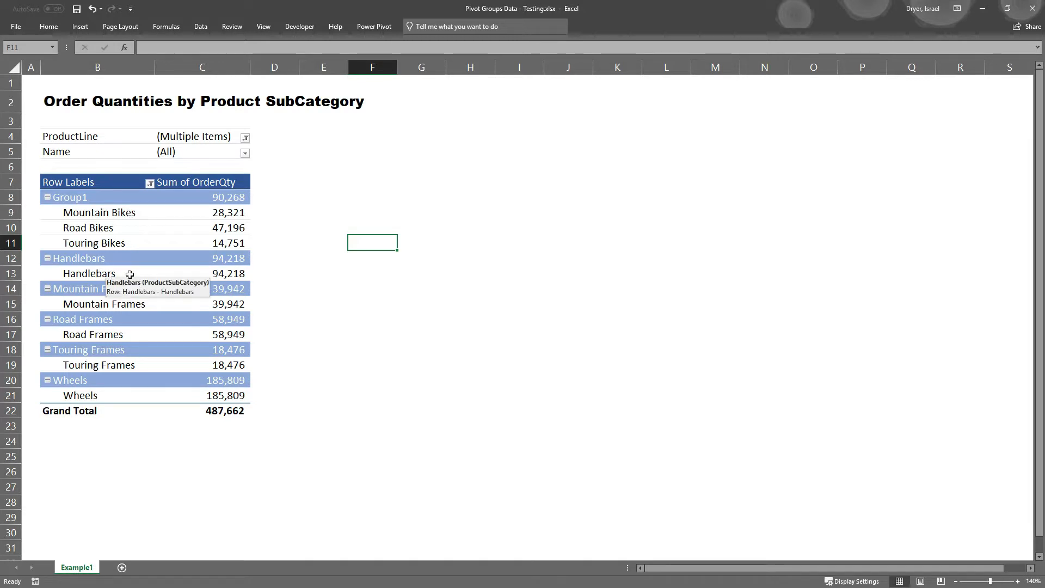
pyautogui.click(105, 303)
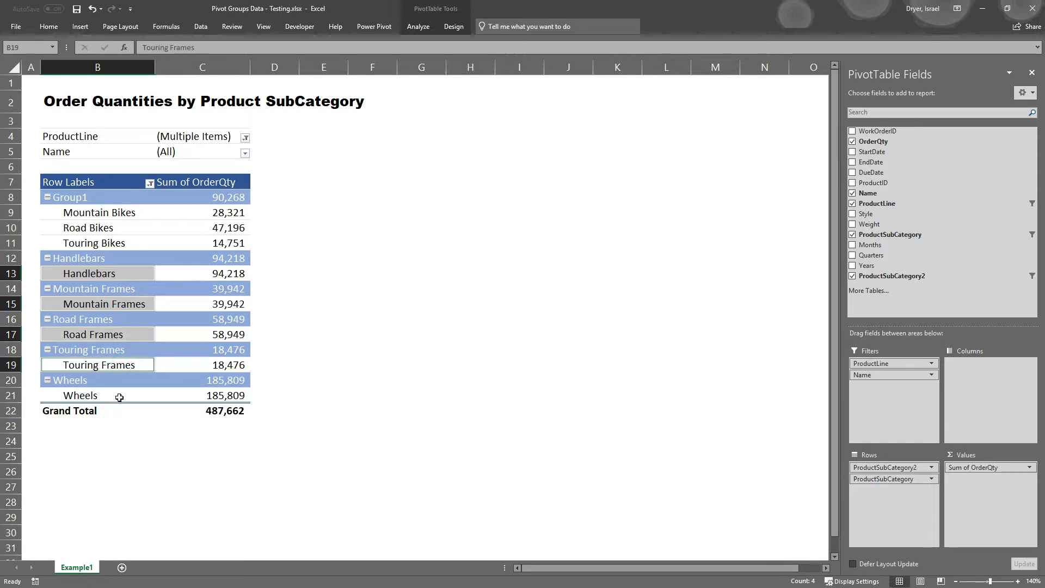
# Step: Group Handlebars, Mountain, Road, Touring Frames and Wheels into Group2 (total 397,394)
pyautogui.rightClick(80, 394)
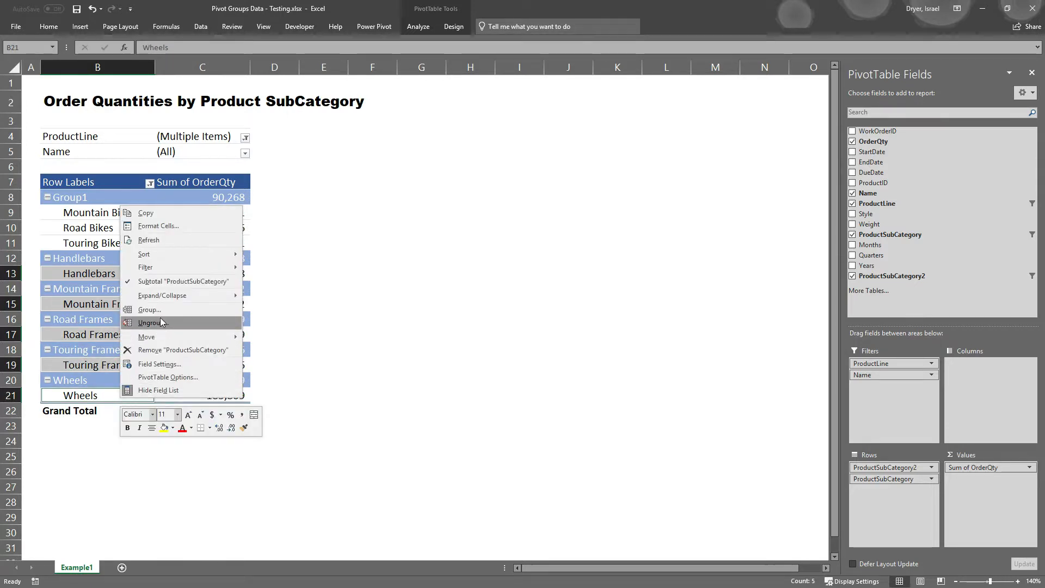
pyautogui.click(152, 322)
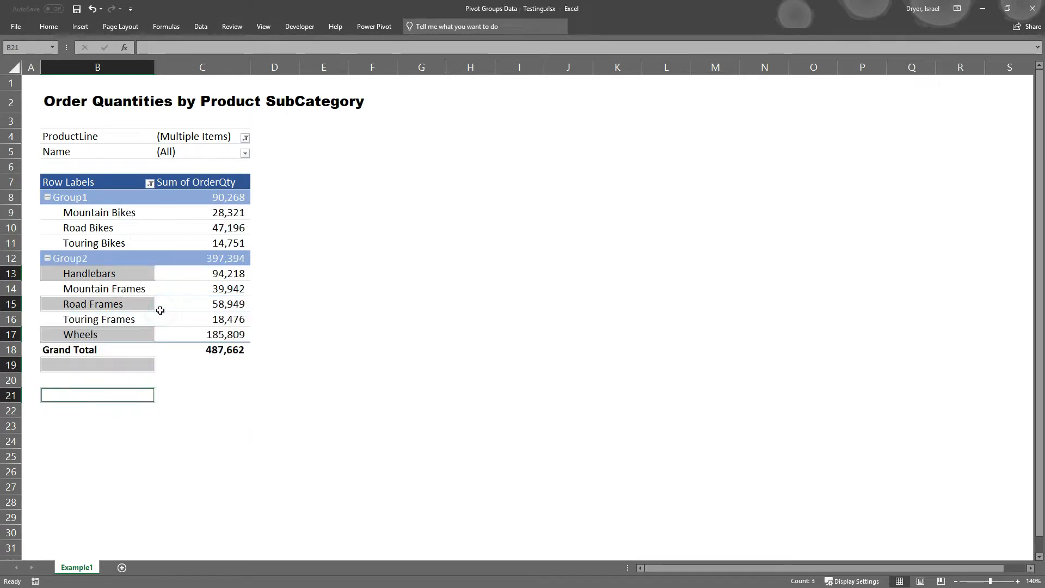
pyautogui.click(274, 365)
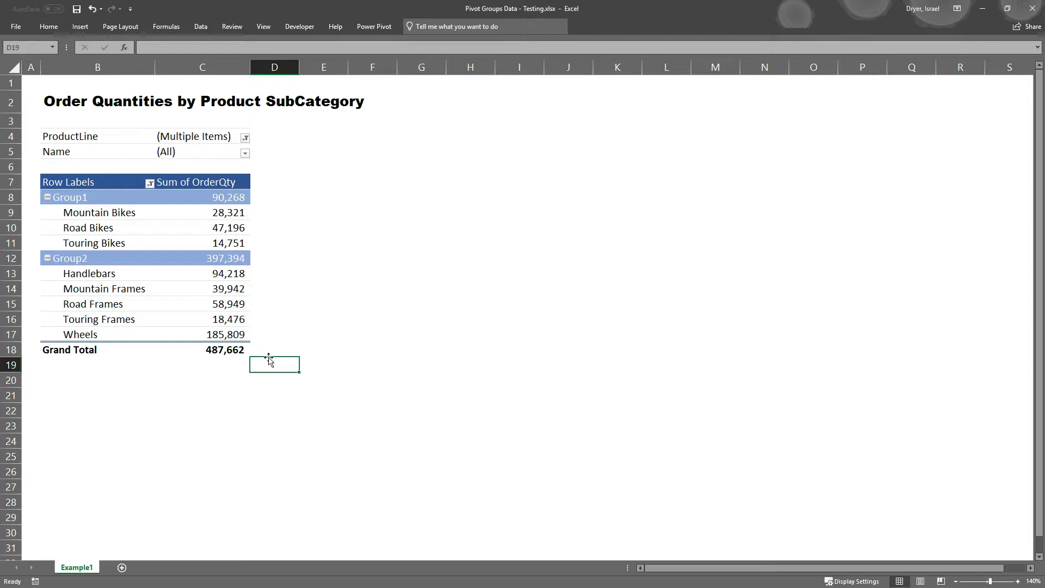
pyautogui.moveTo(246, 332)
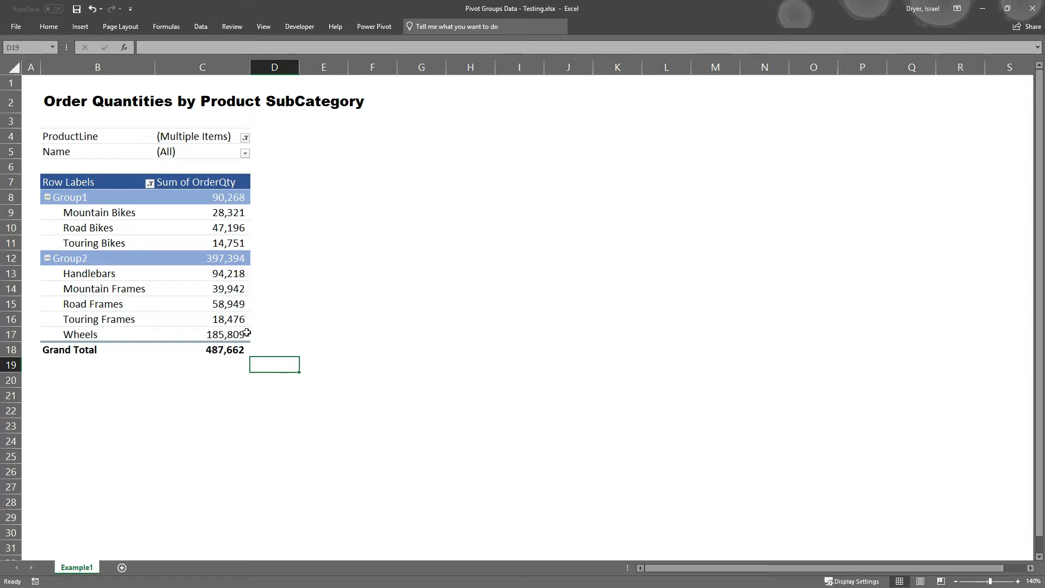
pyautogui.click(69, 197)
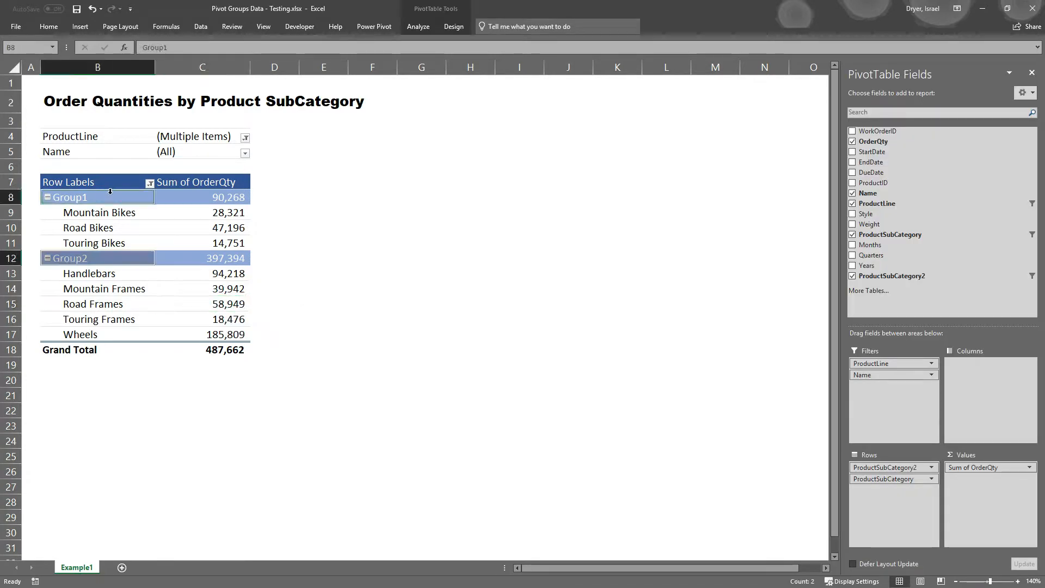
# Step: Rename Group1 to Bikes and Group2 to Components, leaving the two totals 90,268 and 397,394
pyautogui.write('bl')
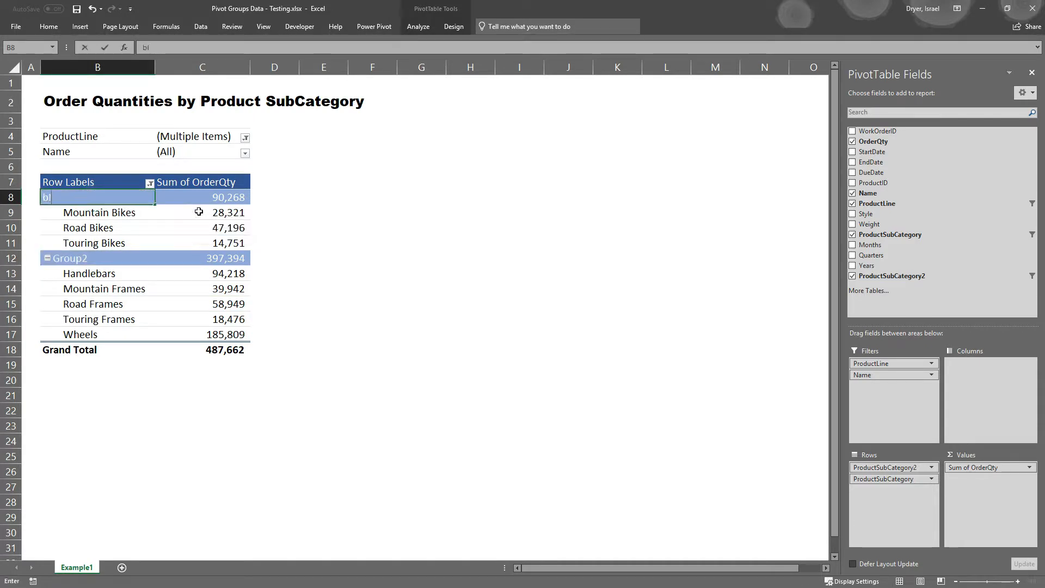
pyautogui.write('ikes')
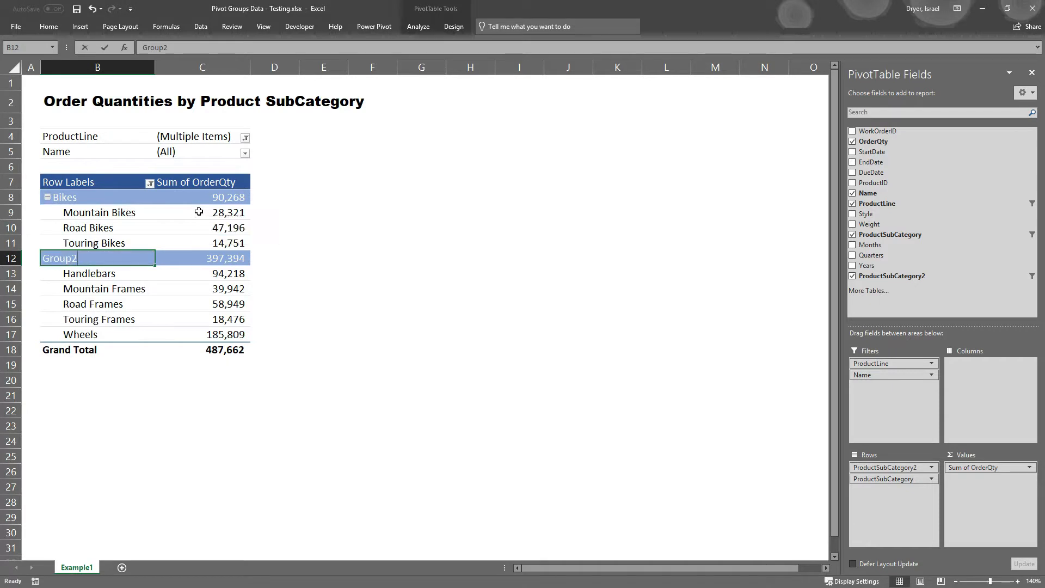
pyautogui.write('Components')
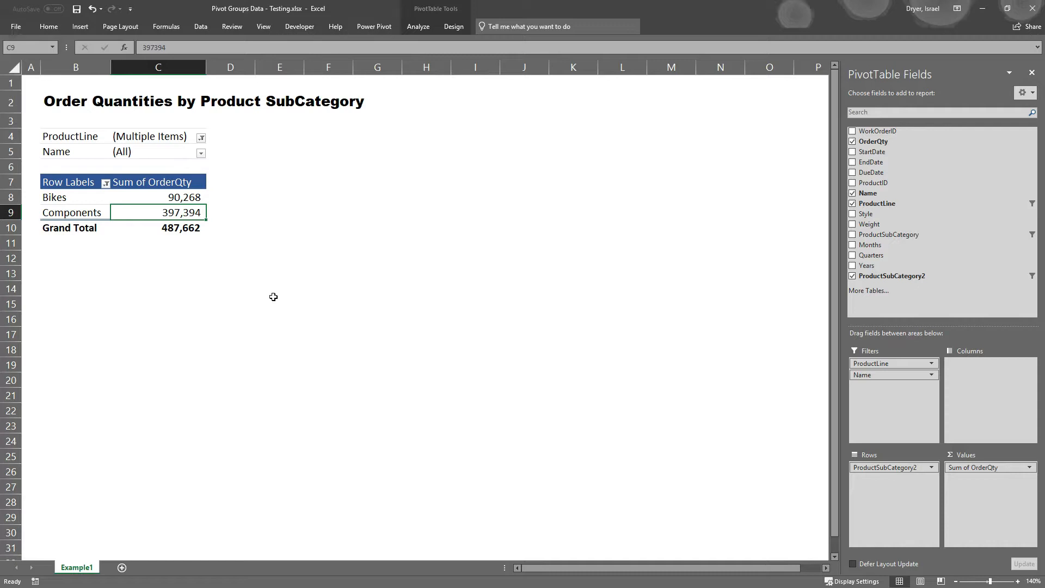
pyautogui.click(158, 471)
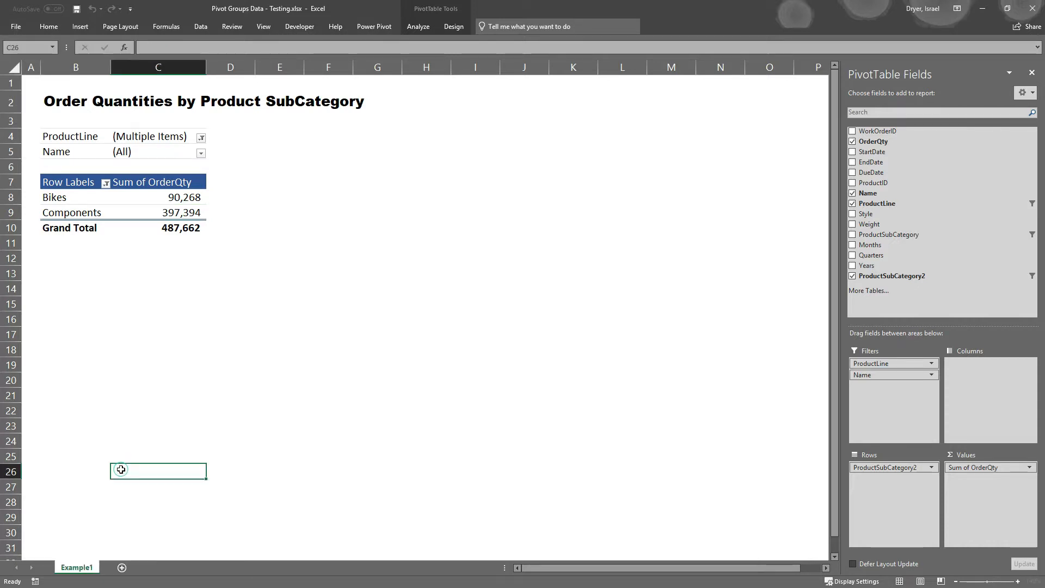
# Step: Copy the Example1 sheet as Example1 (2) and select its pivot table
pyautogui.rightClick(76, 566)
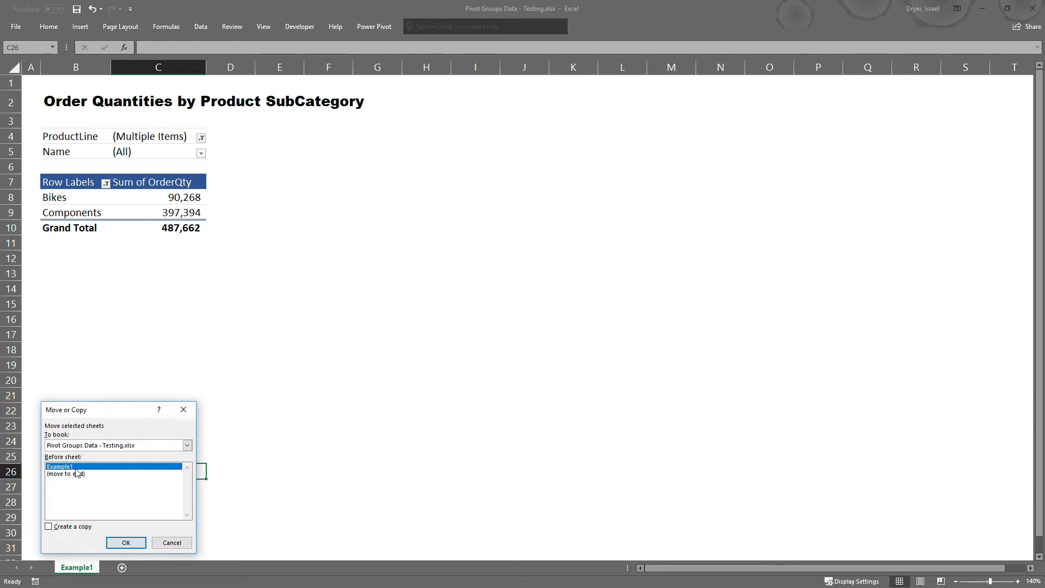
pyautogui.click(126, 542)
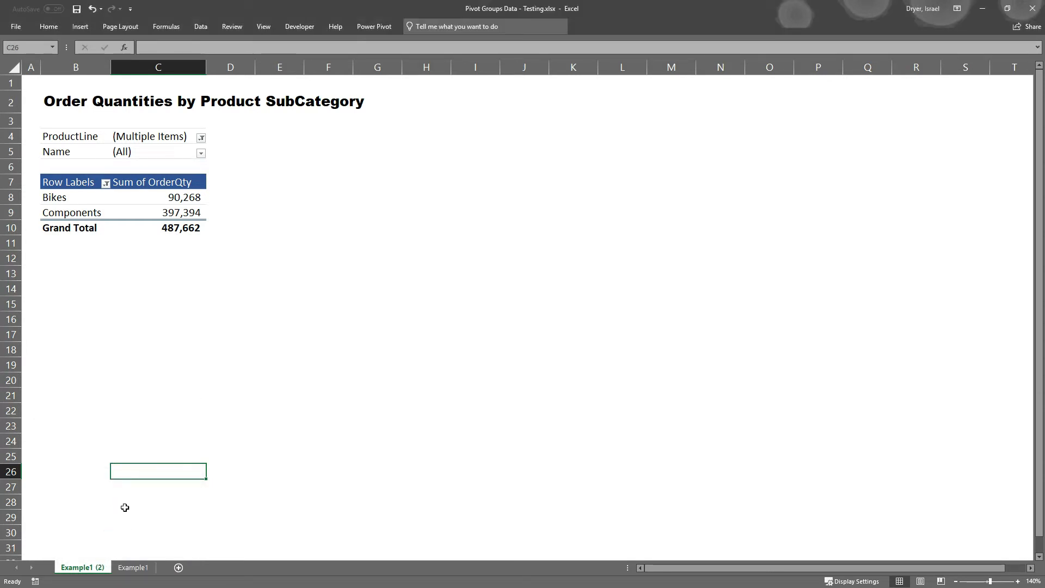
pyautogui.click(157, 212)
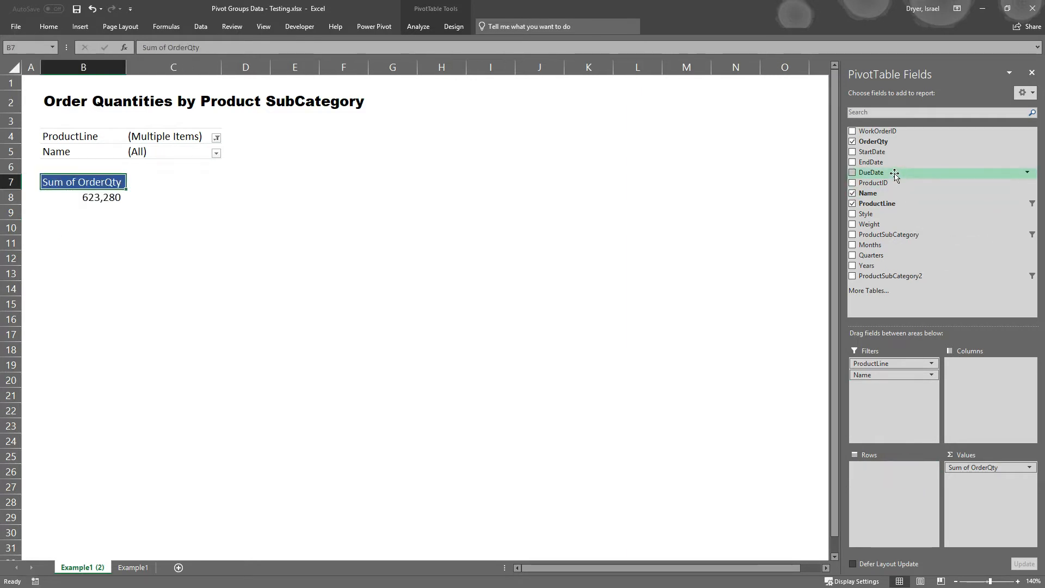
# Step: Add DueDate to the rows, grouped by years and quarters, and expand 2011 Qtr2 into months
pyautogui.click(852, 172)
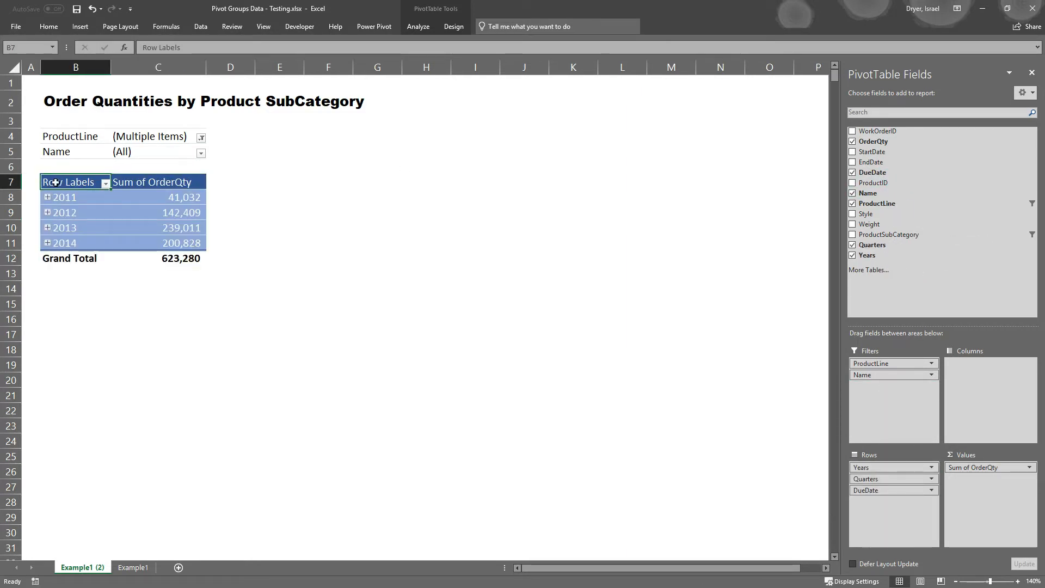
pyautogui.click(47, 197)
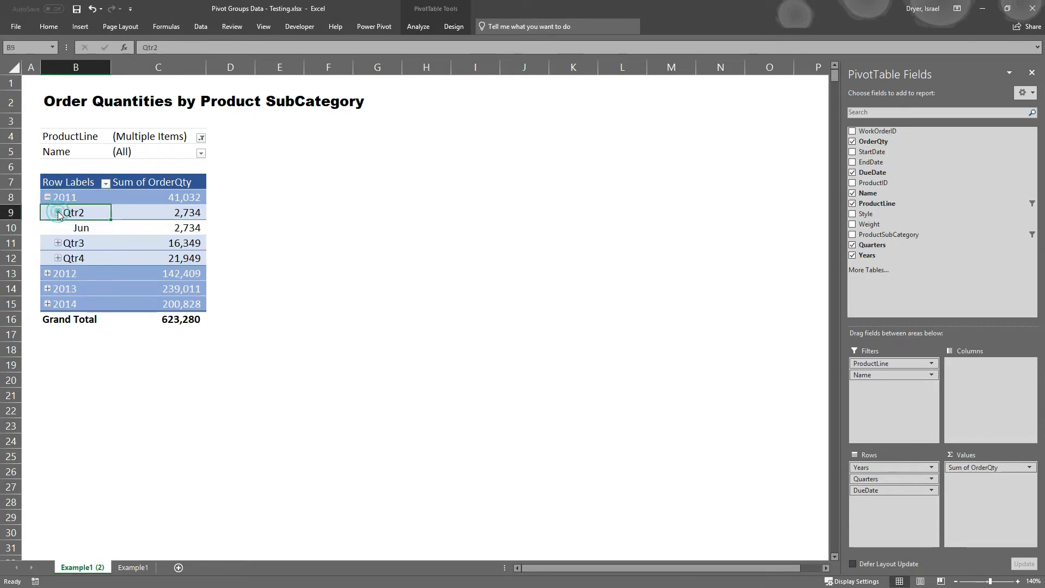
pyautogui.click(57, 212)
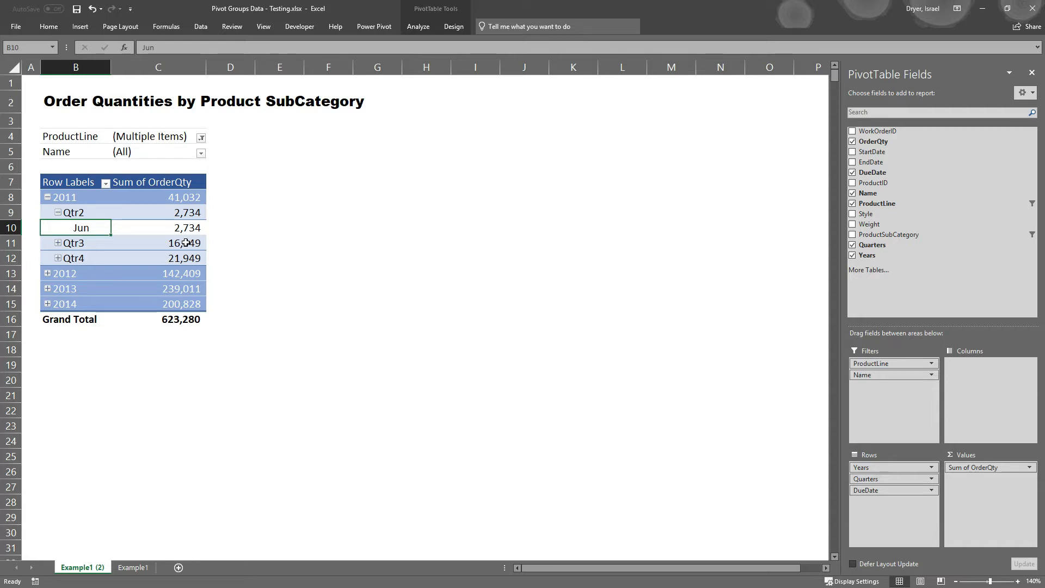
# Step: Add Days to the DueDate grouping so daily order quantities list under Jun 2011
pyautogui.rightClick(79, 228)
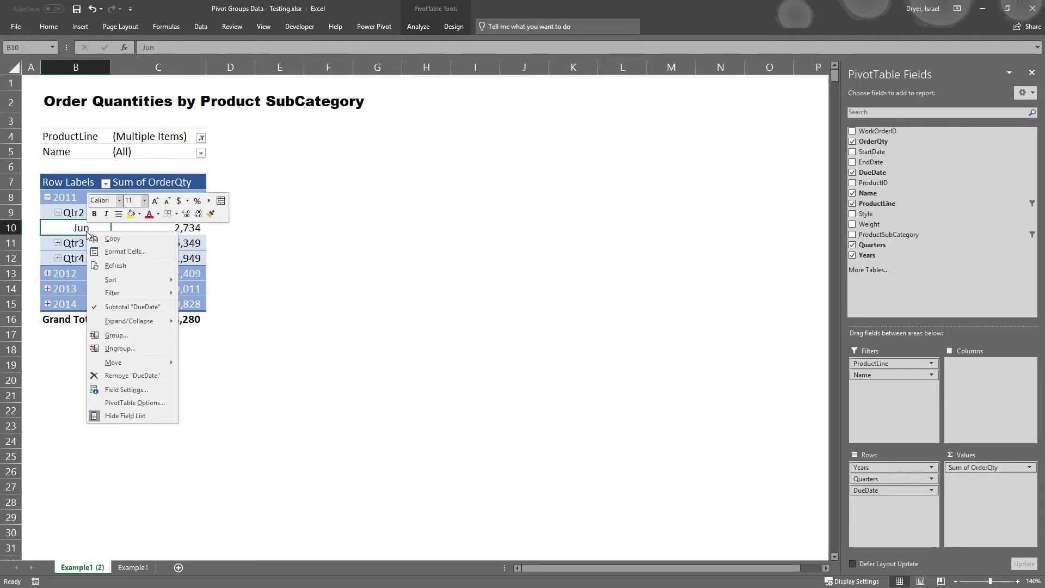
pyautogui.click(117, 335)
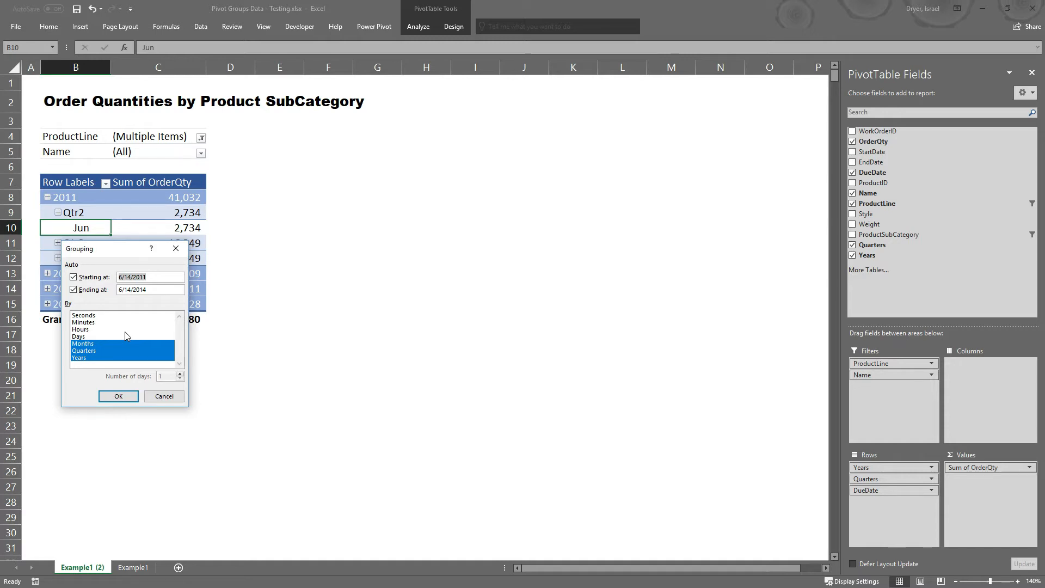
pyautogui.click(79, 336)
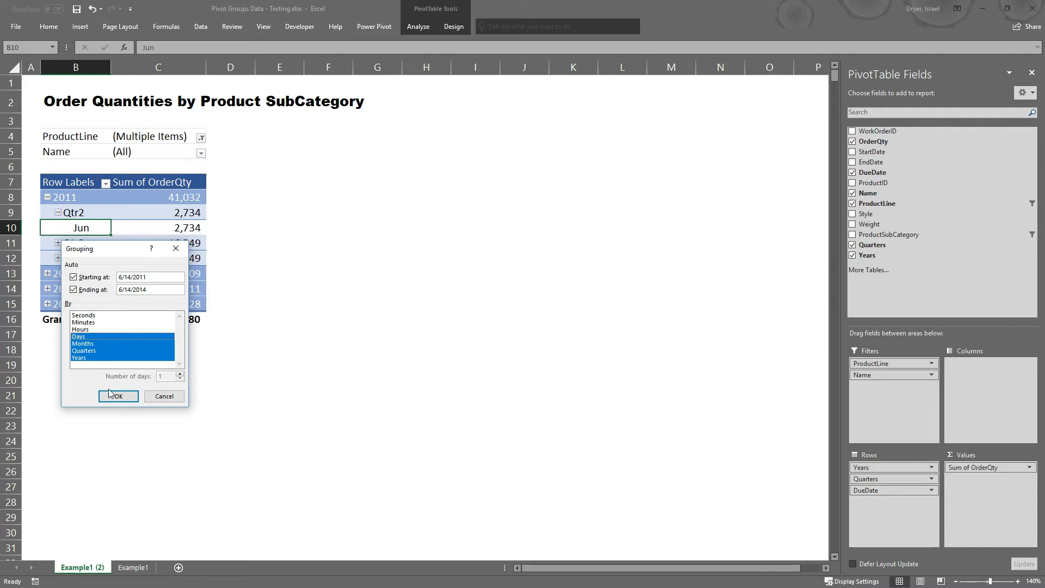
pyautogui.click(118, 396)
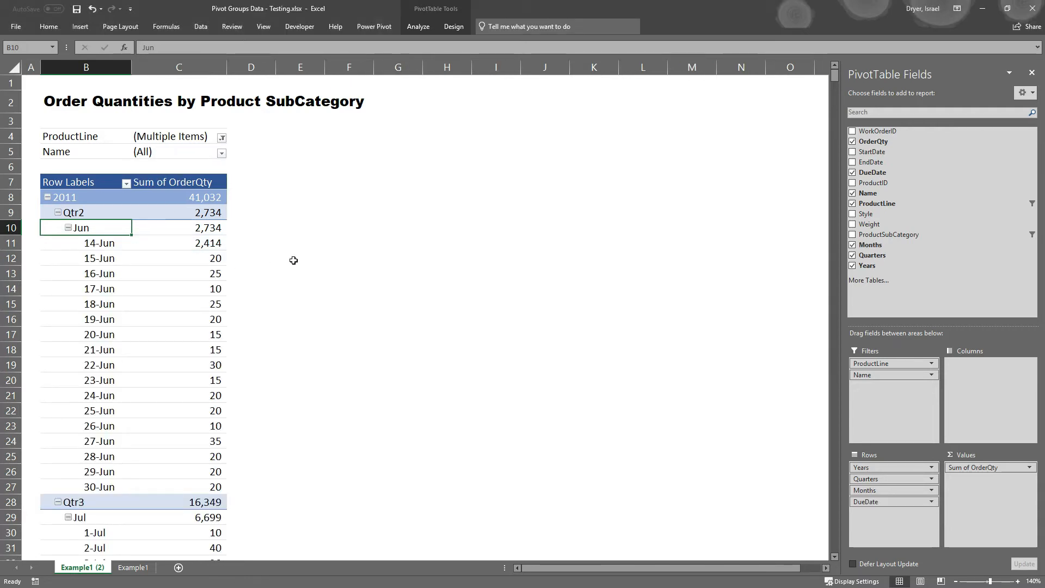
pyautogui.click(85, 274)
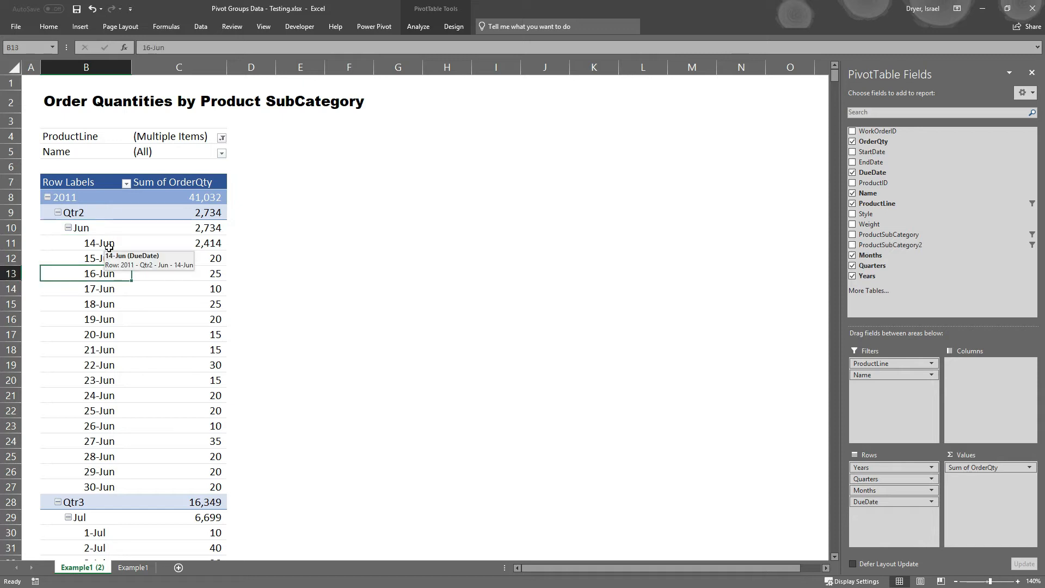
# Step: Ungroup DueDate from the 14-Jun row so individual dates list, then return to Example1
pyautogui.rightClick(99, 243)
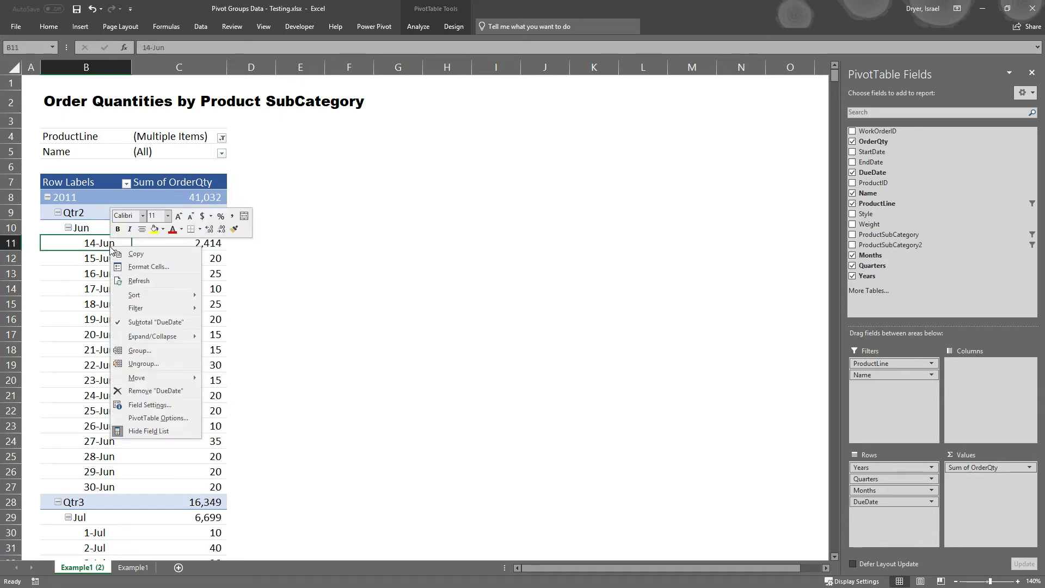
pyautogui.moveTo(141, 364)
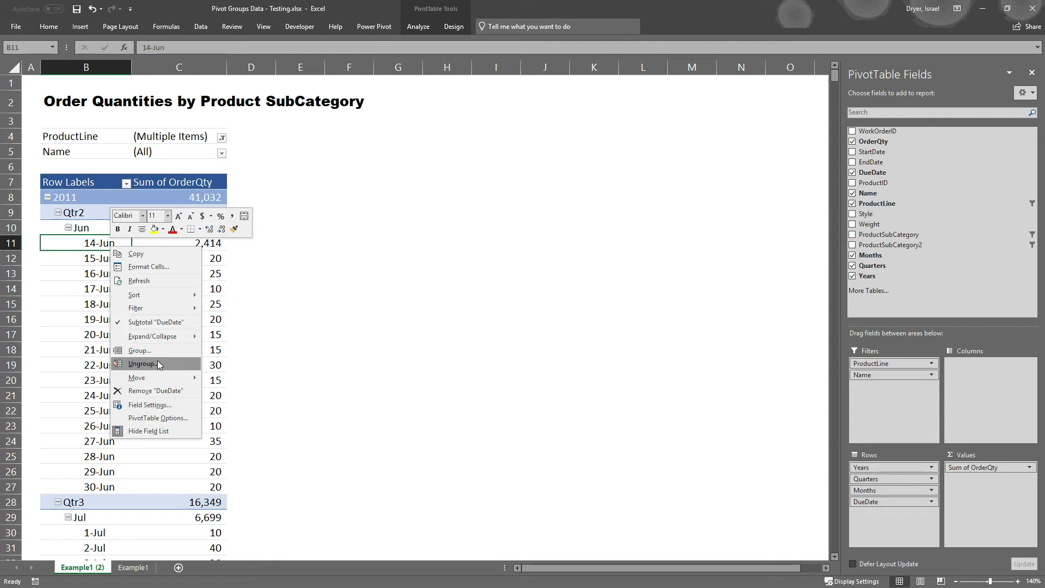
pyautogui.click(143, 363)
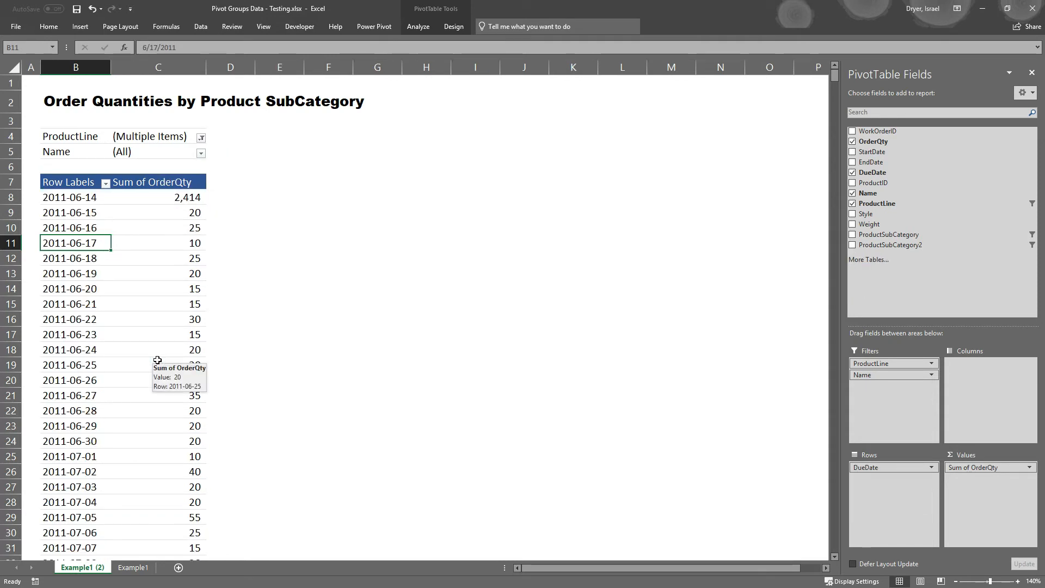
pyautogui.click(133, 567)
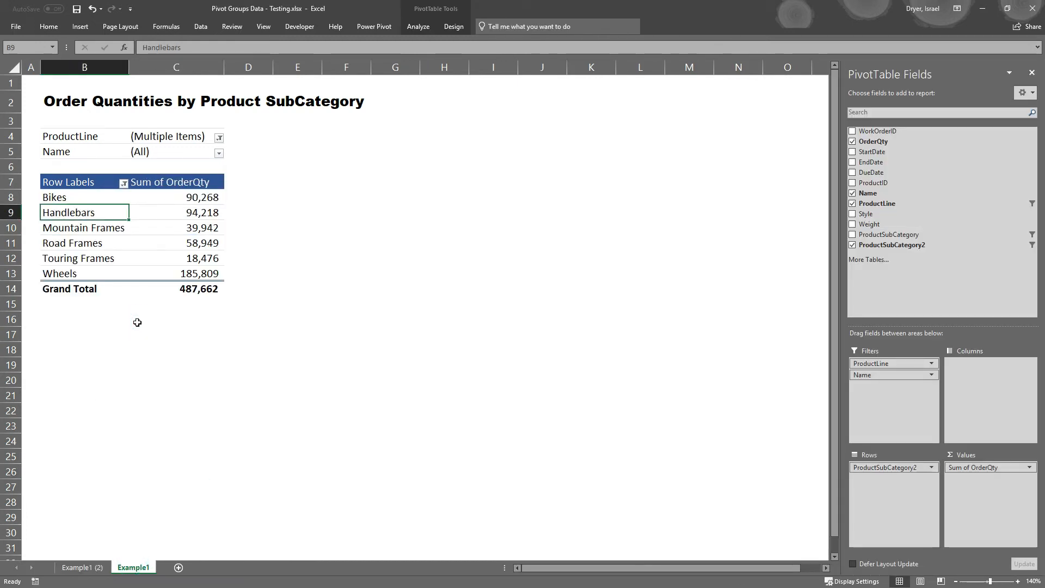
# Step: Bring up the options for the Bikes group label in the Example1 pivot table
pyautogui.rightClick(53, 197)
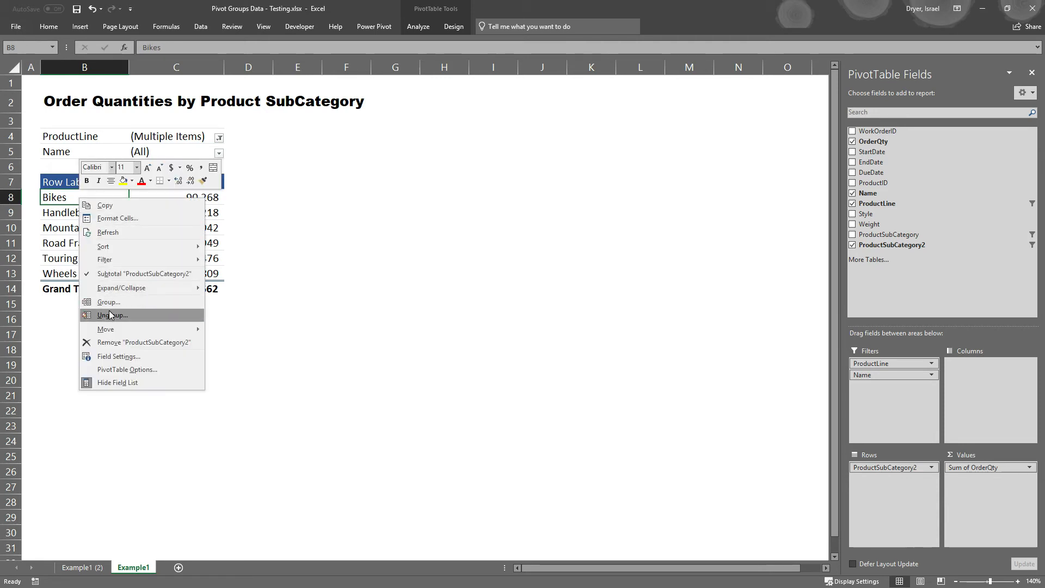